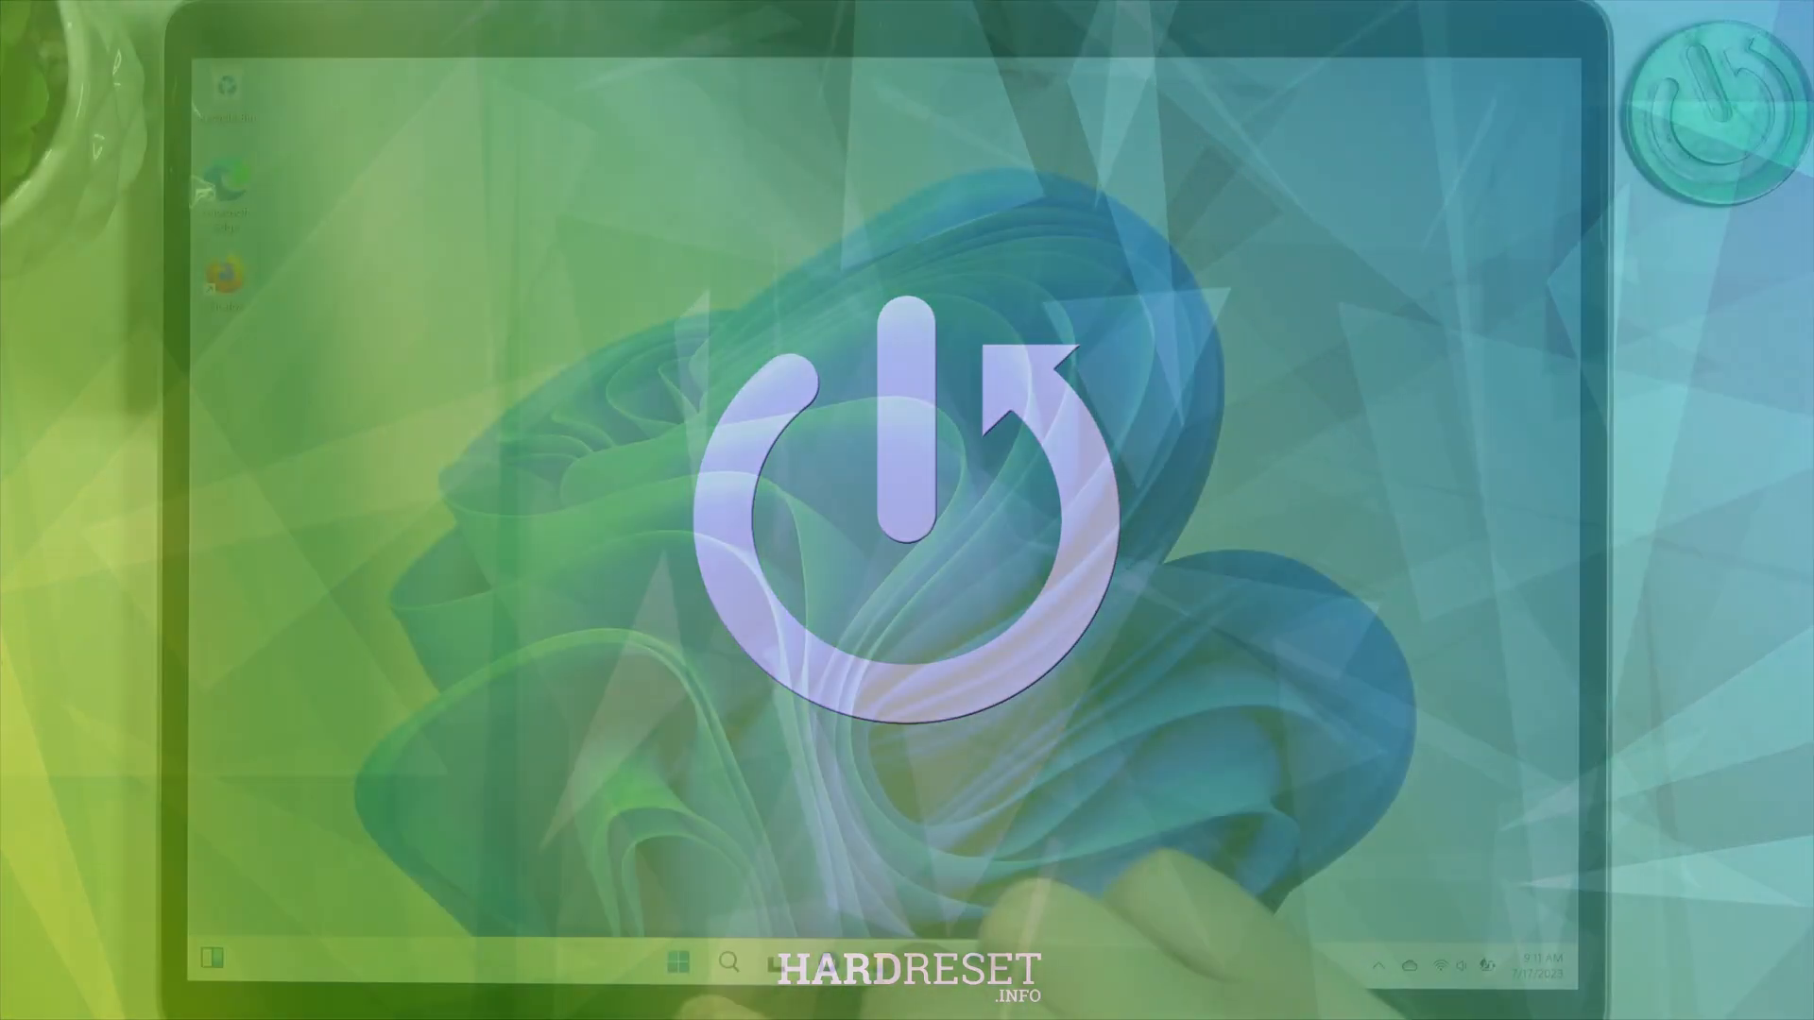
Expand Battery saver under Power & battery and turn battery saver on now.
left_click(679, 960)
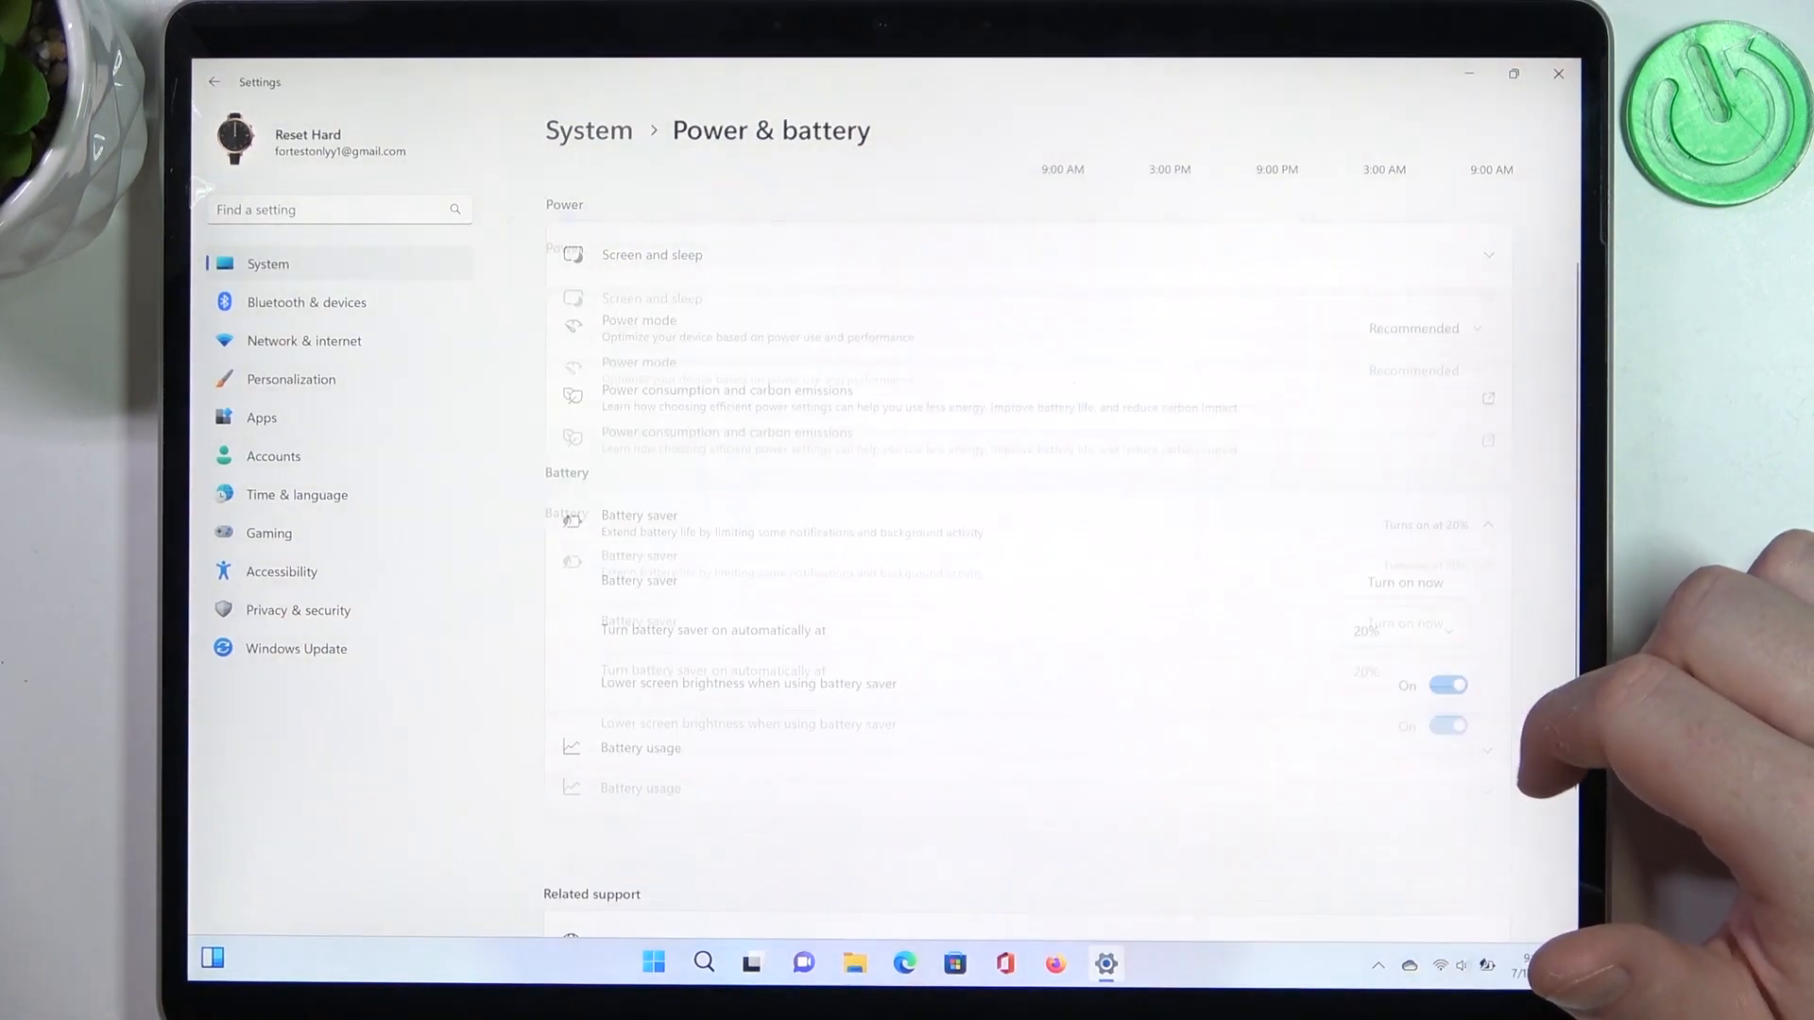
left_click(1403, 582)
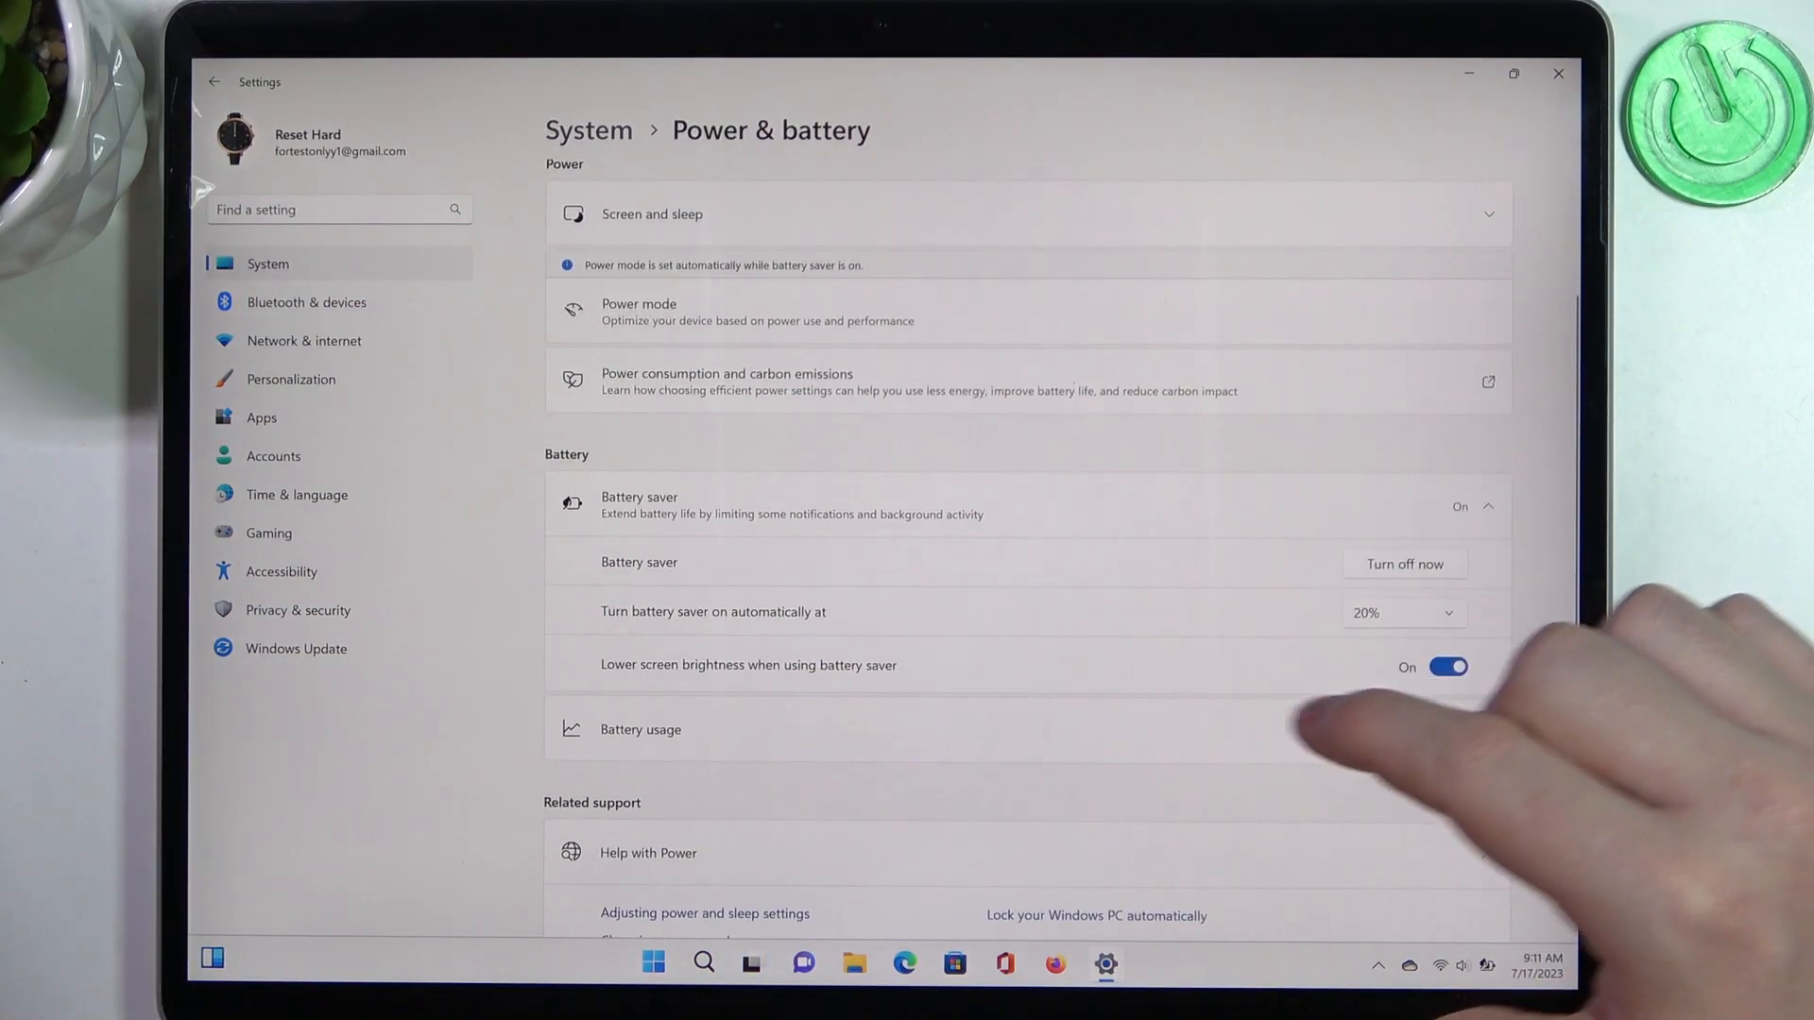
left_click(1447, 665)
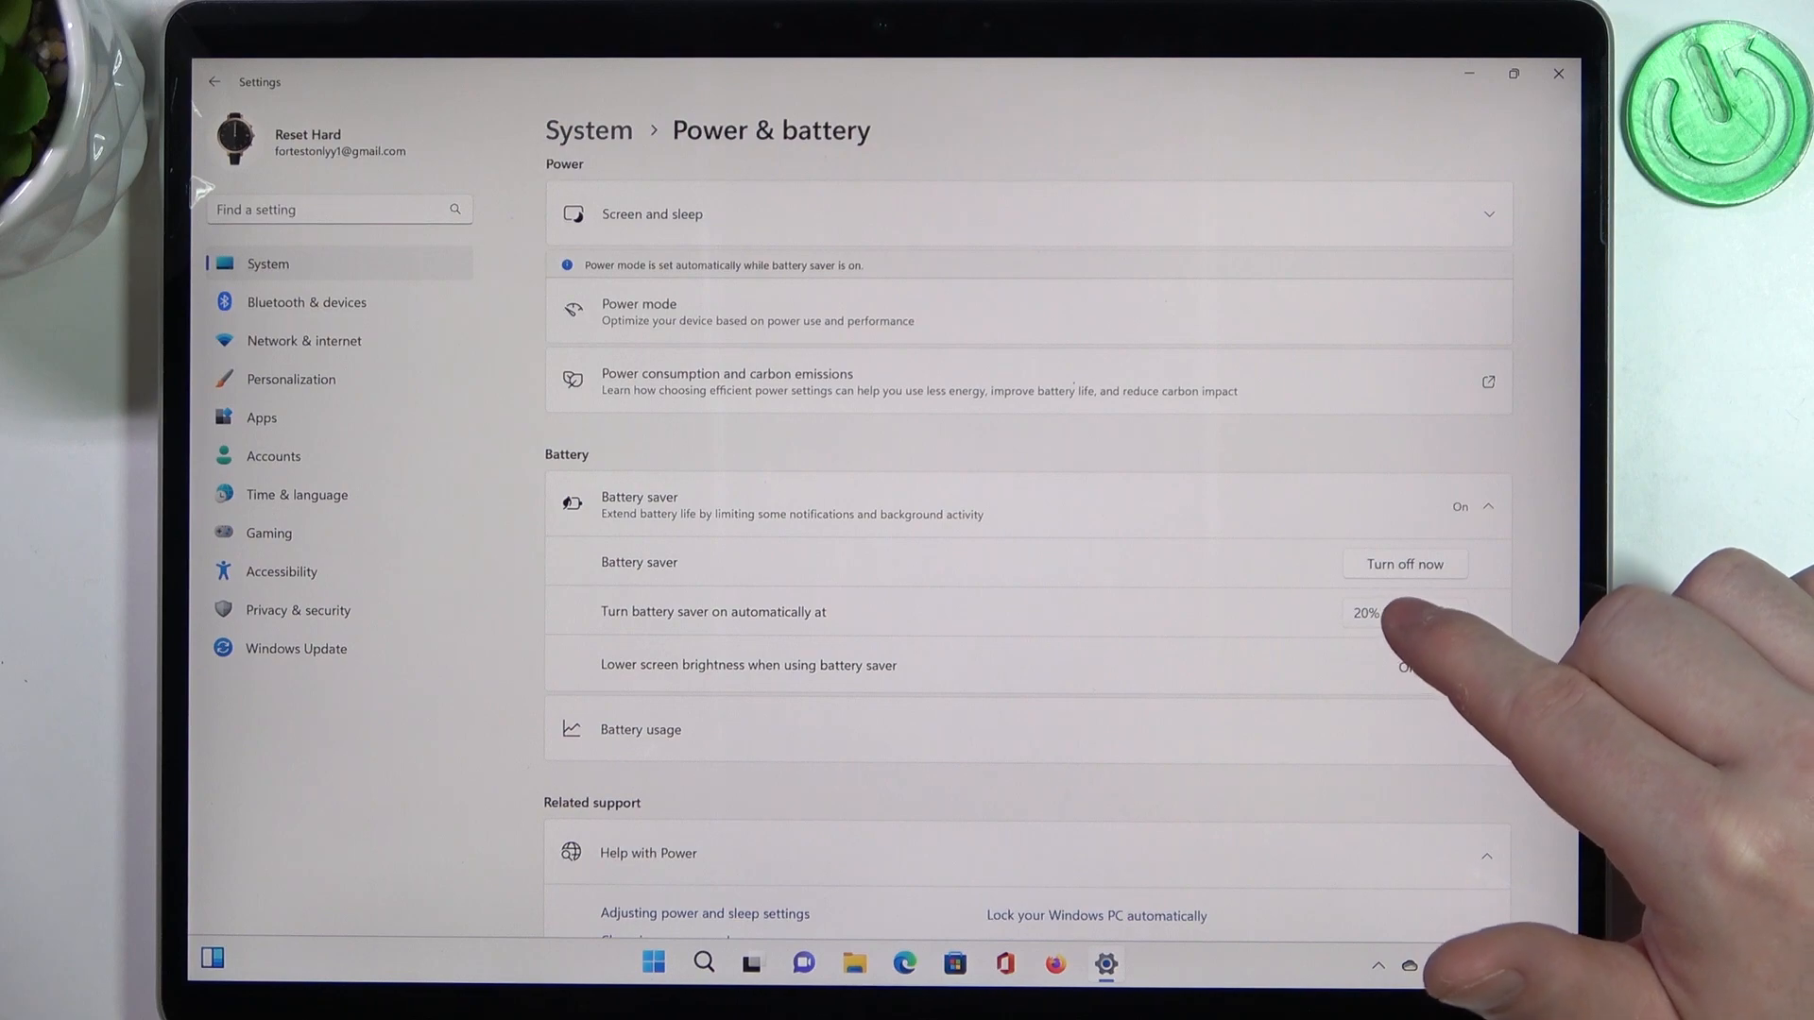
Review the 20% auto-on threshold and battery usage details, then bring up the Start menu.
left_click(1364, 612)
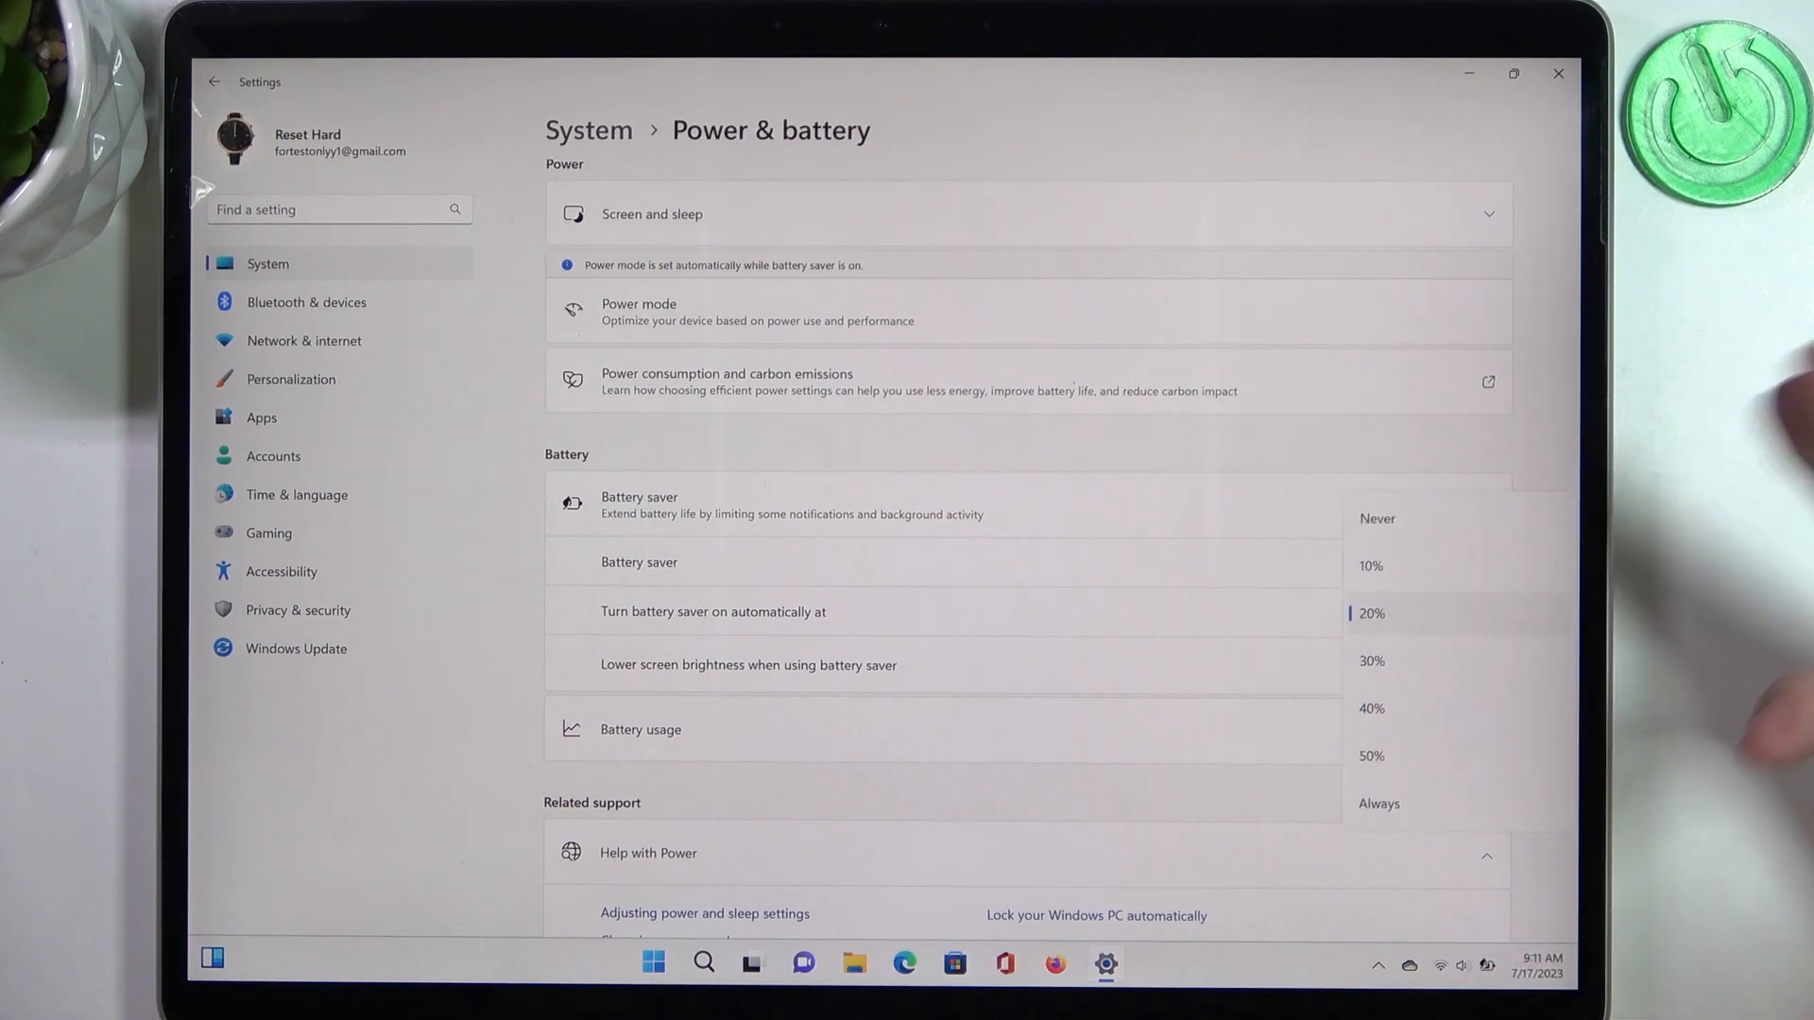
mouse_move(1389, 786)
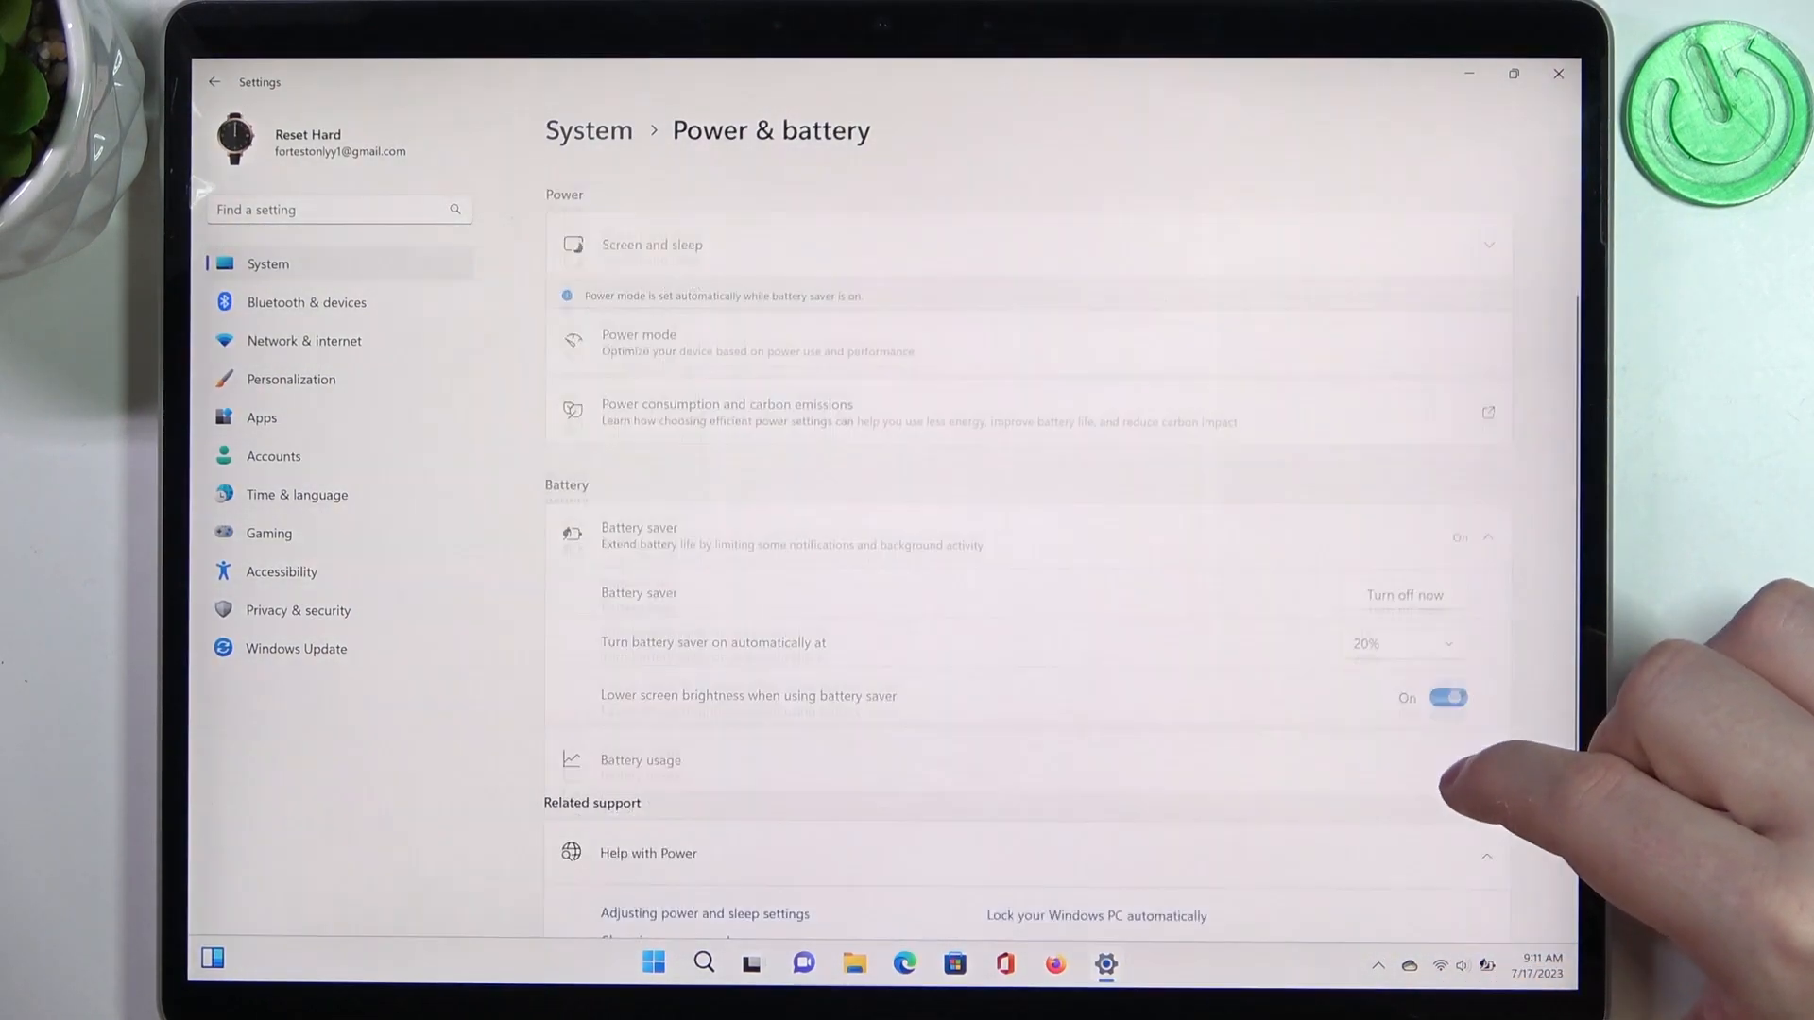
left_click(1446, 697)
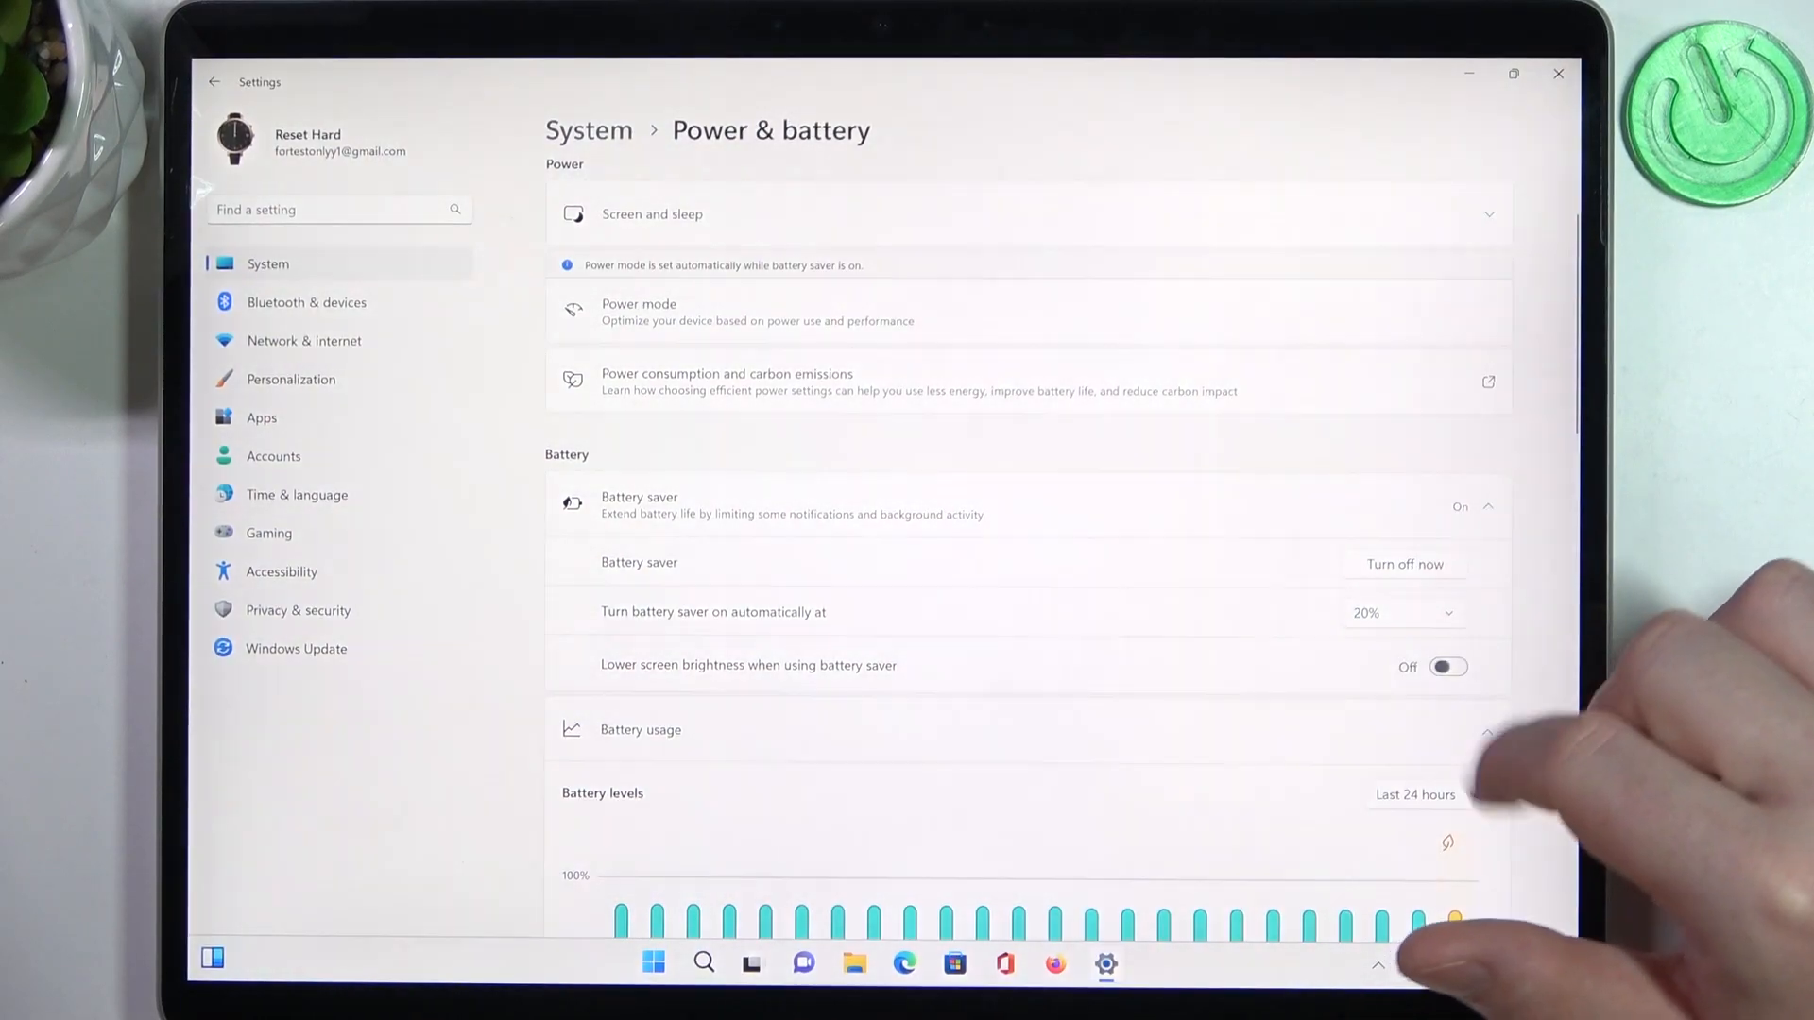
left_click(1446, 667)
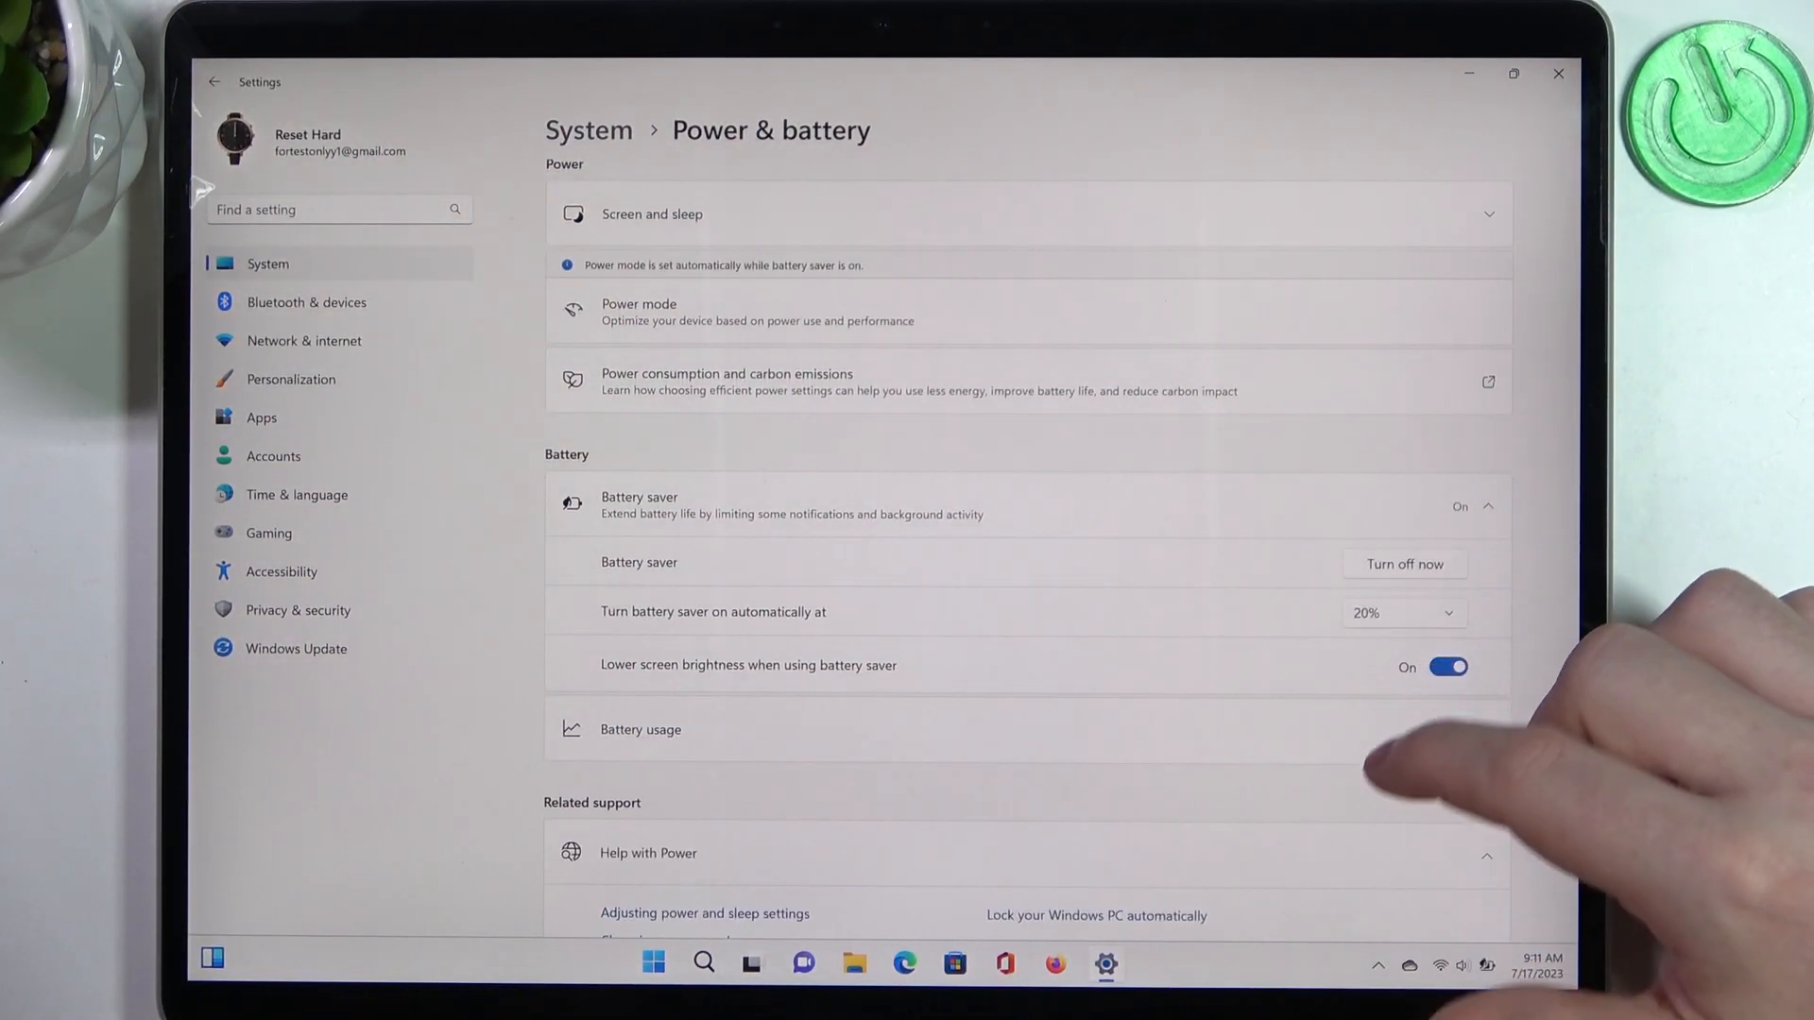
left_click(652, 961)
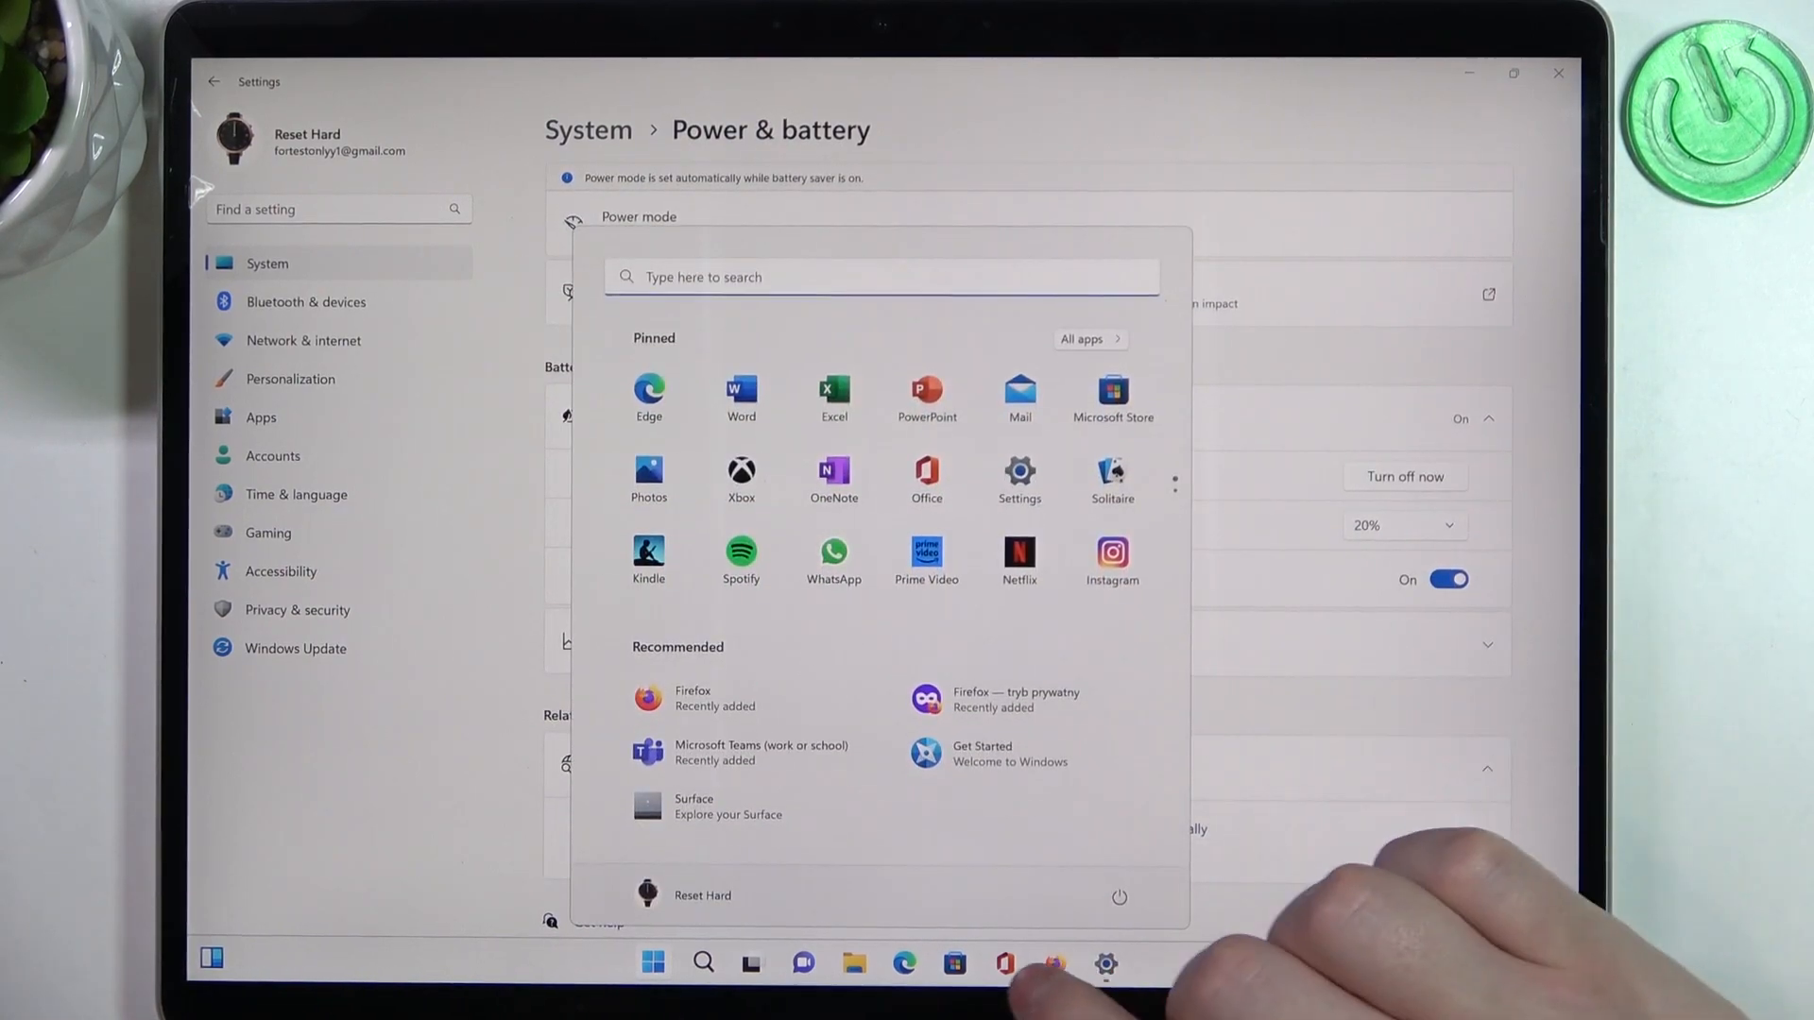